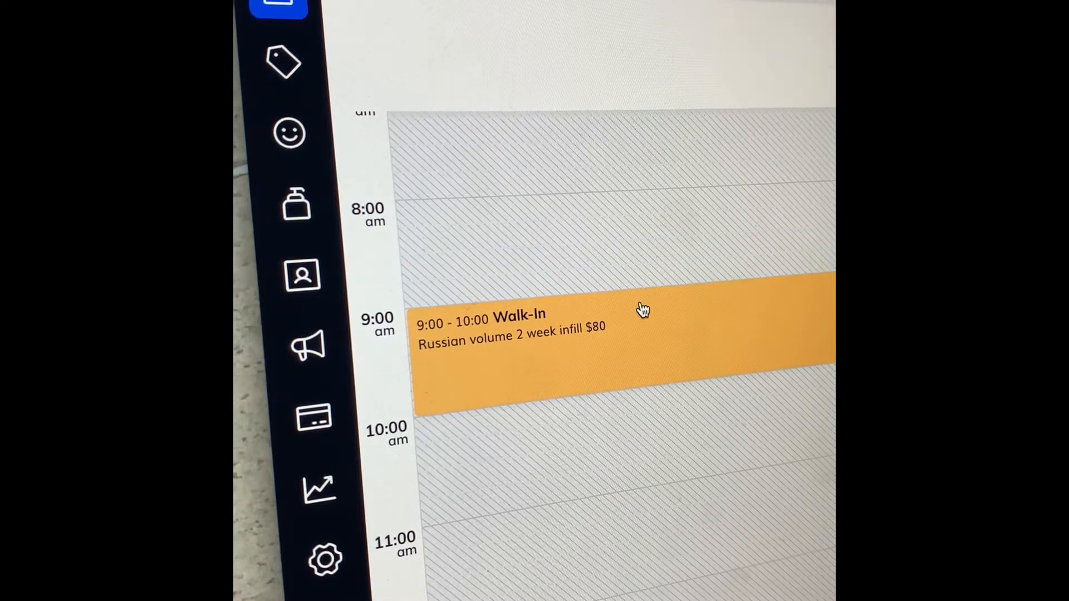
pyautogui.moveTo(633, 317)
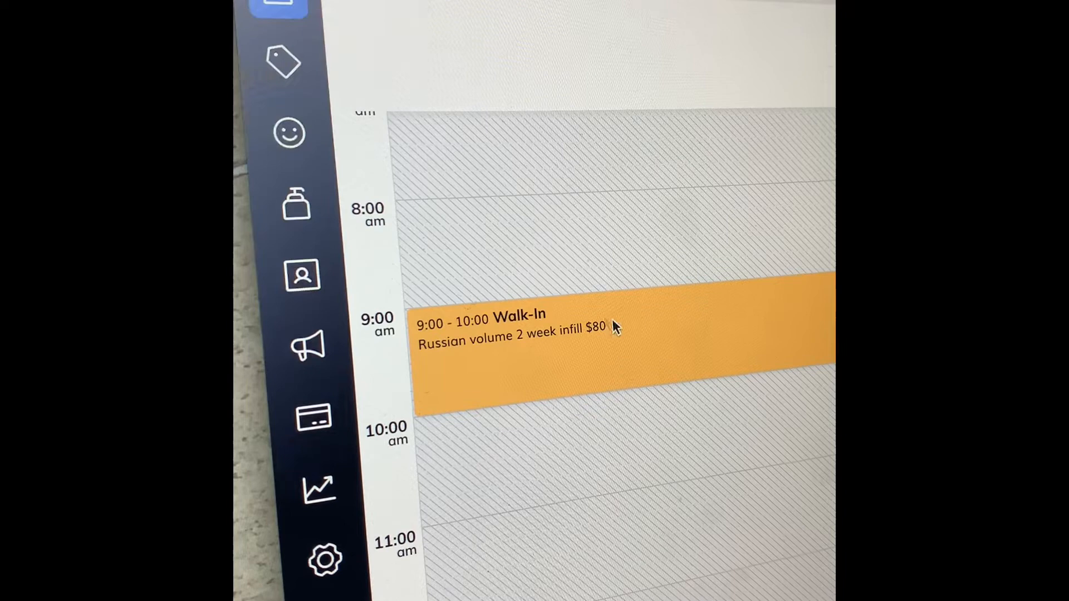
# Open the 9:00 Walk-In Russian volume infill appointment from the calendar
pyautogui.click(614, 324)
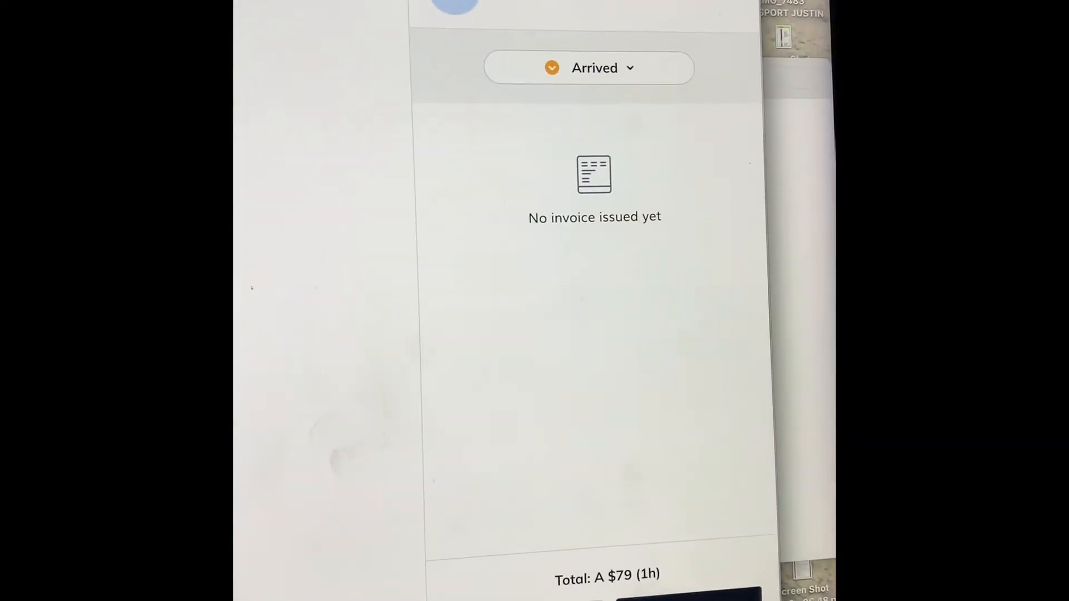
# From the Arrived status menu, take the appointment to checkout with the infill item editable
pyautogui.click(588, 68)
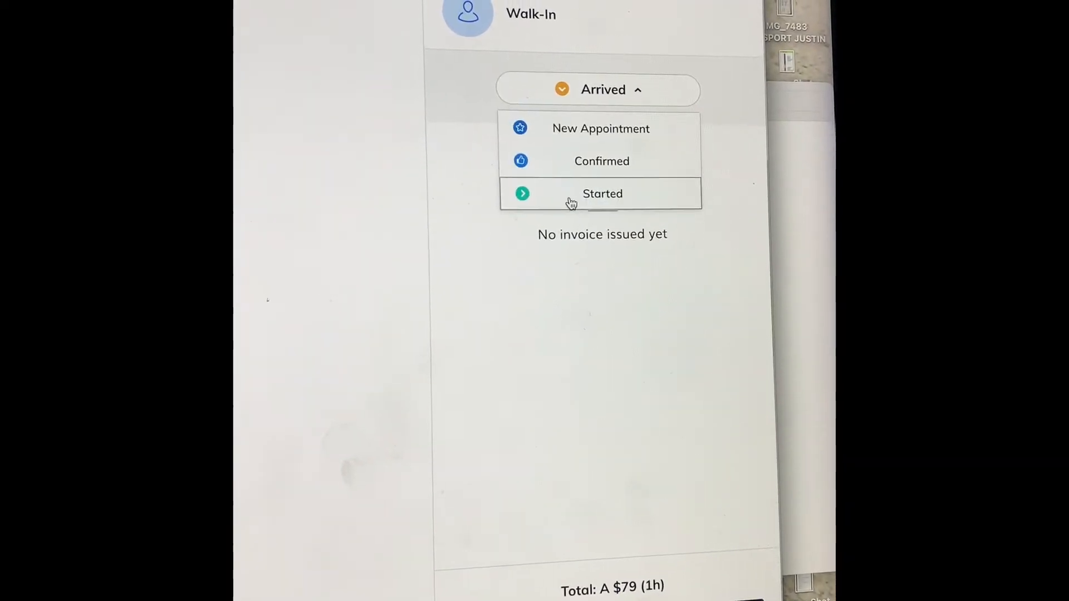
pyautogui.click(602, 192)
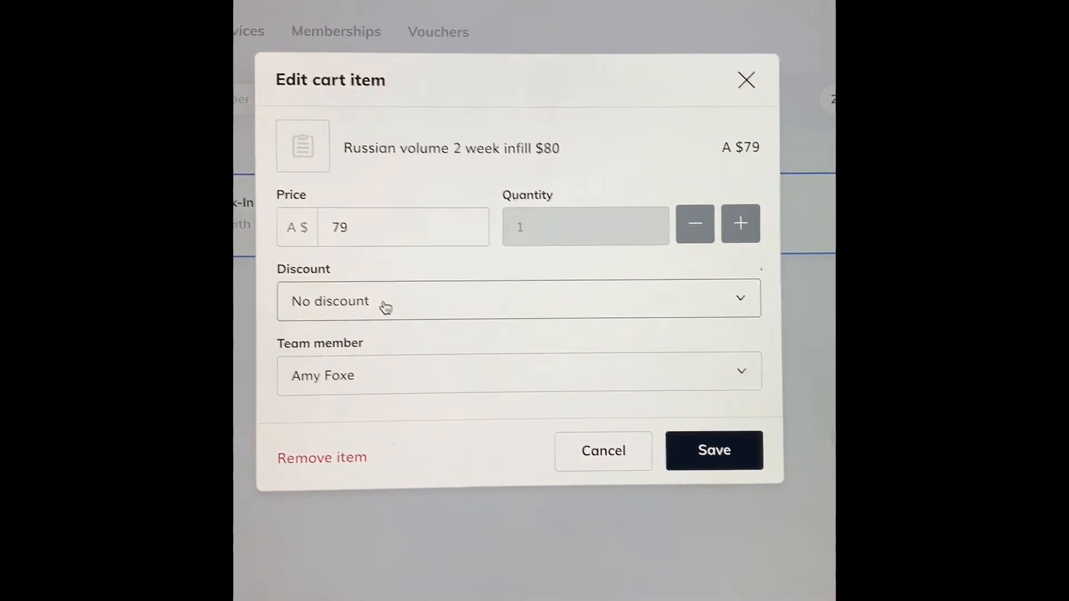
pyautogui.click(518, 301)
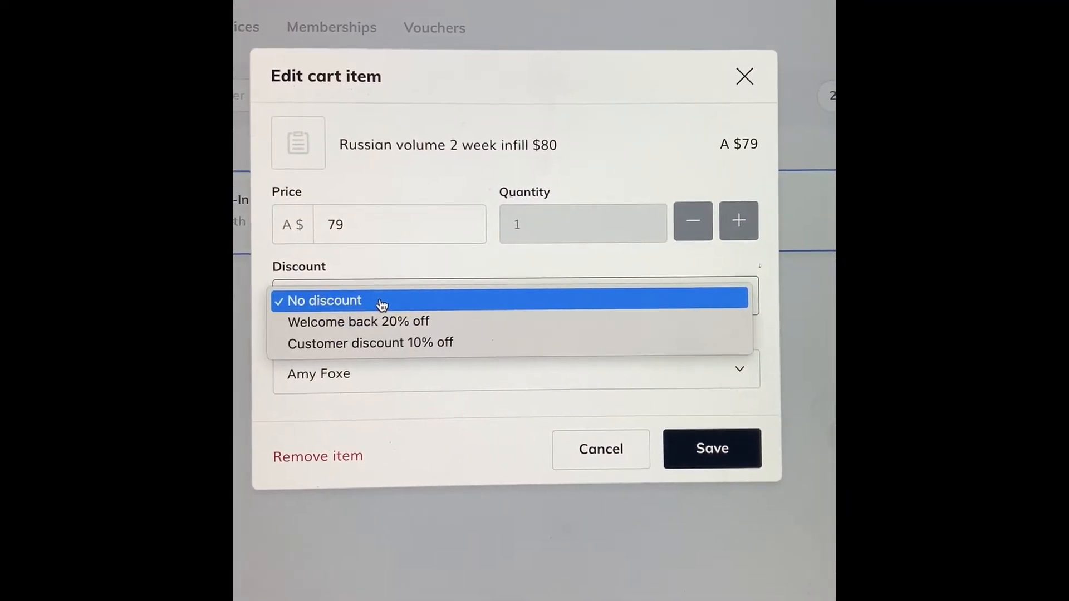
pyautogui.moveTo(386, 320)
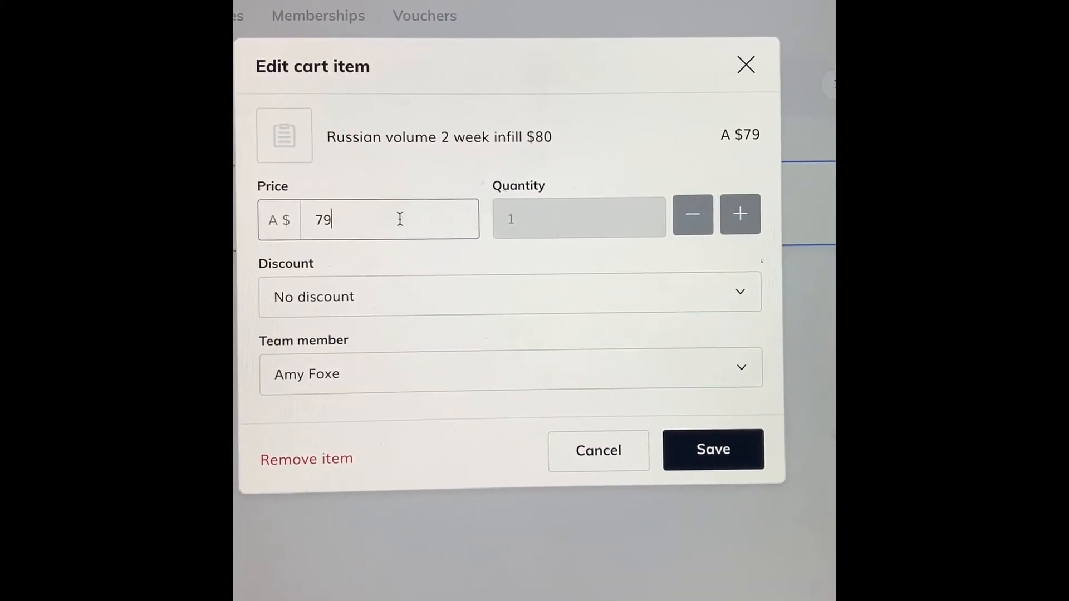
# Change the infill item's price from A$79 to A$55 and save it
pyautogui.click(509, 296)
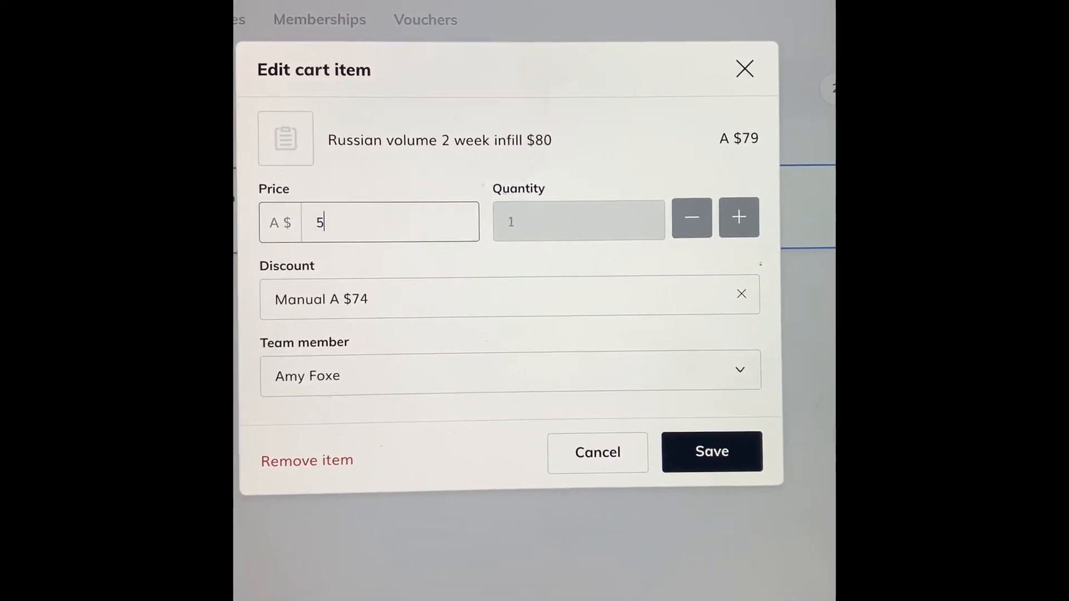
pyautogui.write('5')
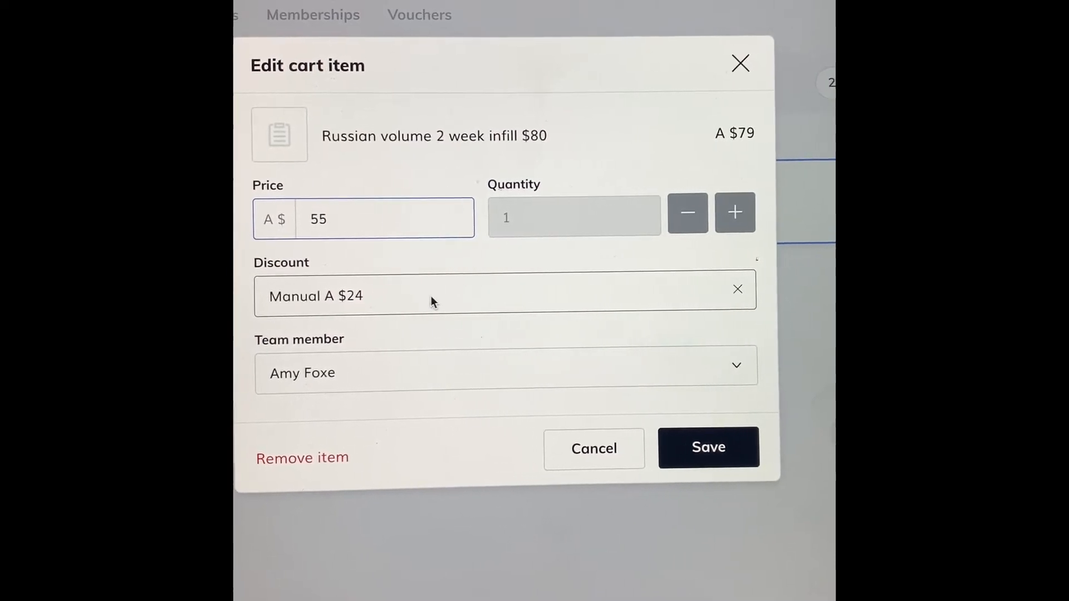
pyautogui.click(708, 447)
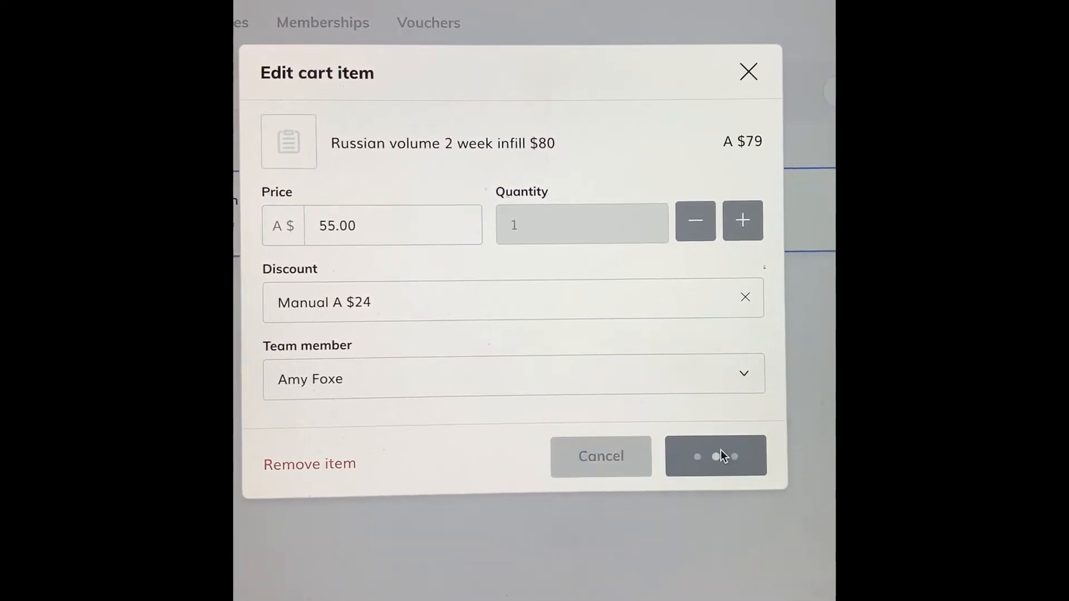
pyautogui.click(715, 457)
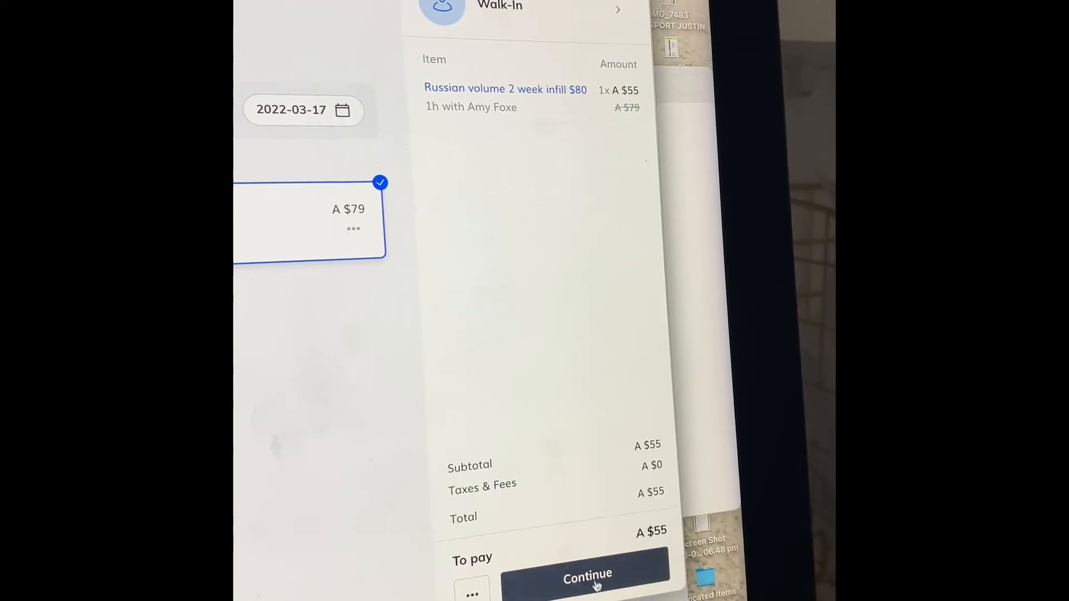
# Continue from the A$55 cart to the payment method selection
pyautogui.click(587, 578)
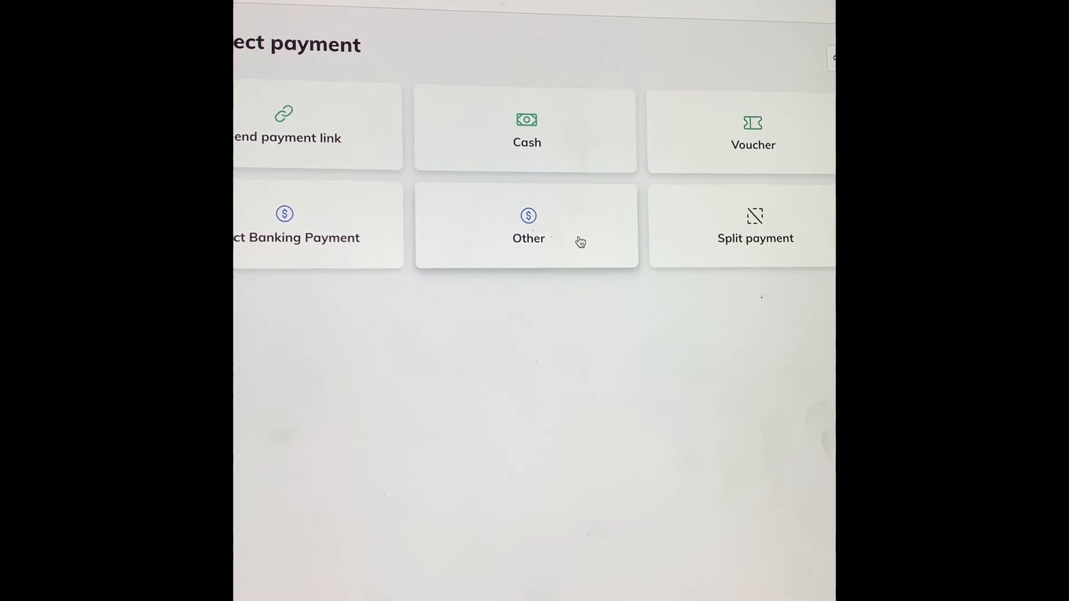
# Select Other as the payment method for the A$55 checkout
pyautogui.click(526, 225)
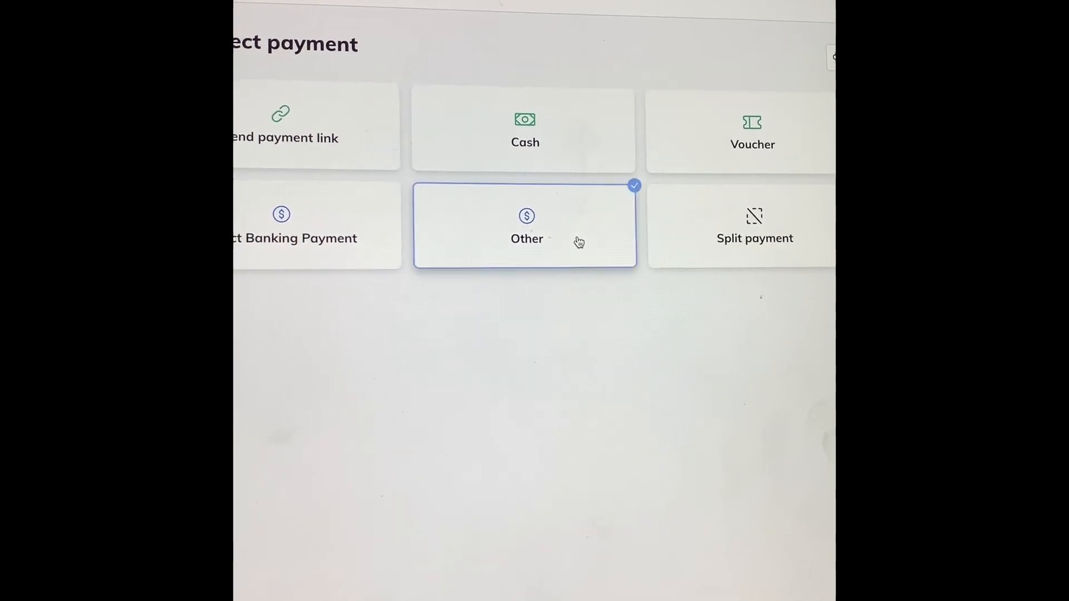